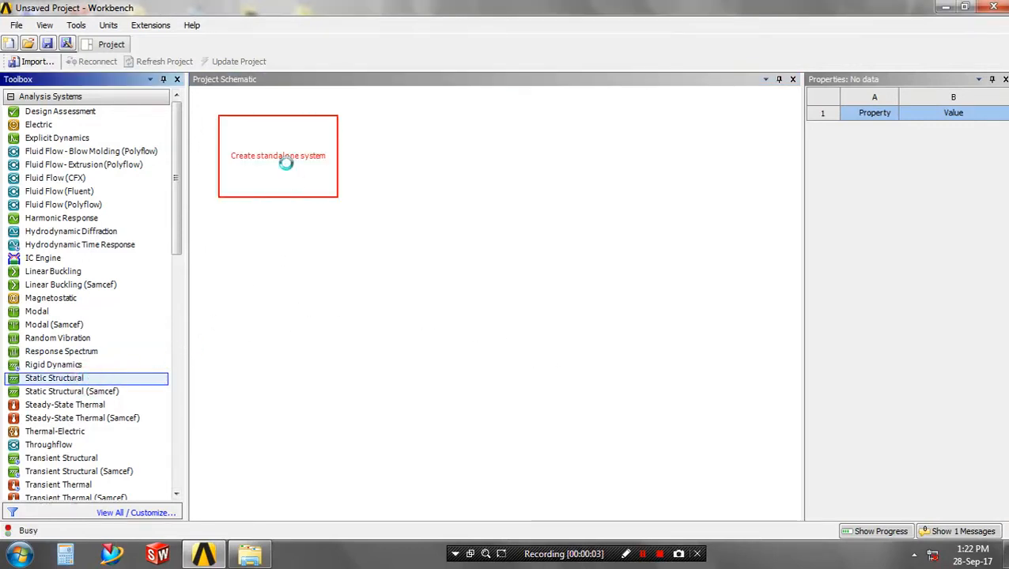
Add a Static Structural system to the project and enter its Engineering Data.
{"action": "double_click", "coordinate": [54, 378]}
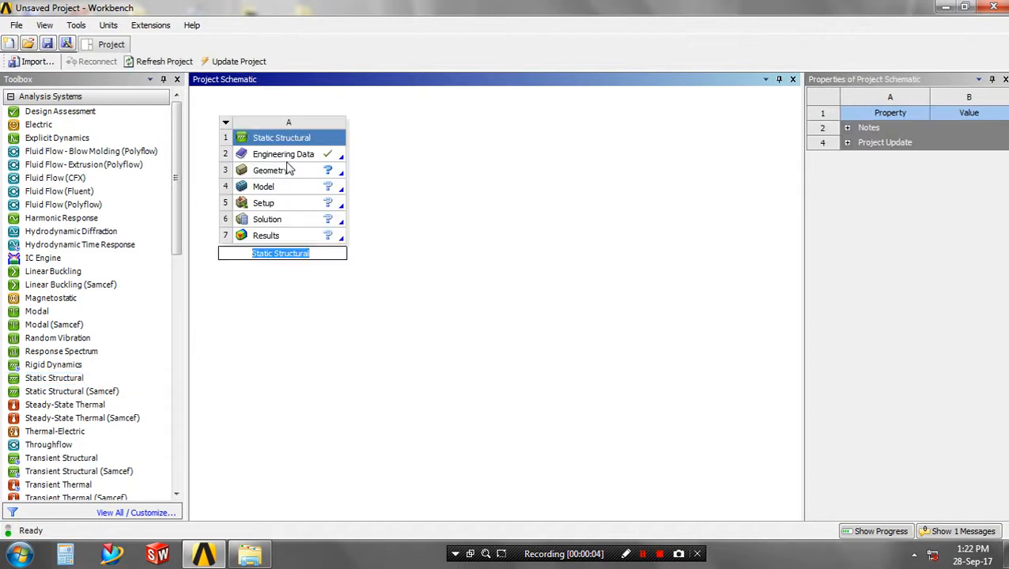
{"action": "mouse_move", "coordinate": [301, 161]}
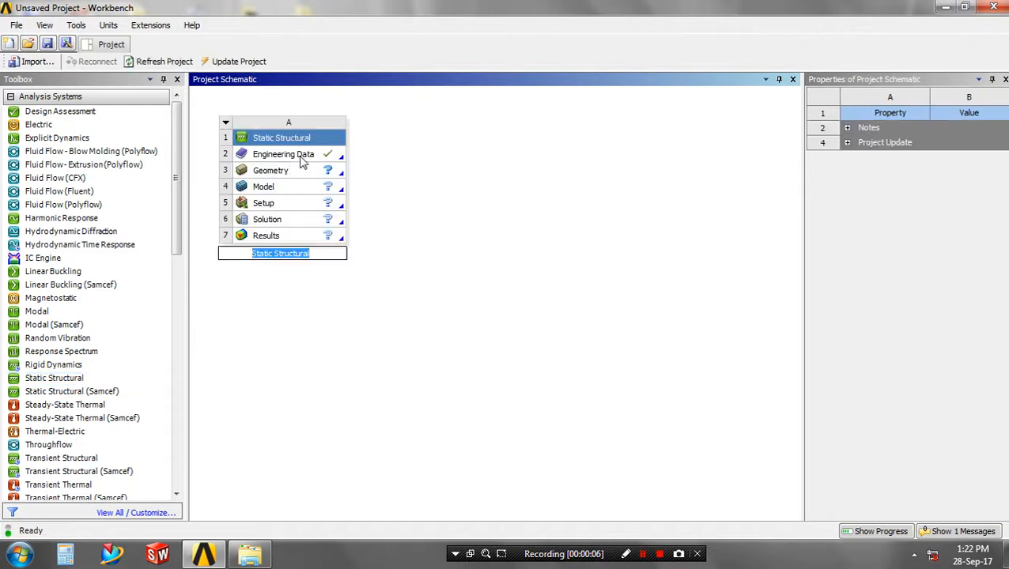
{"action": "double_click", "coordinate": [283, 155]}
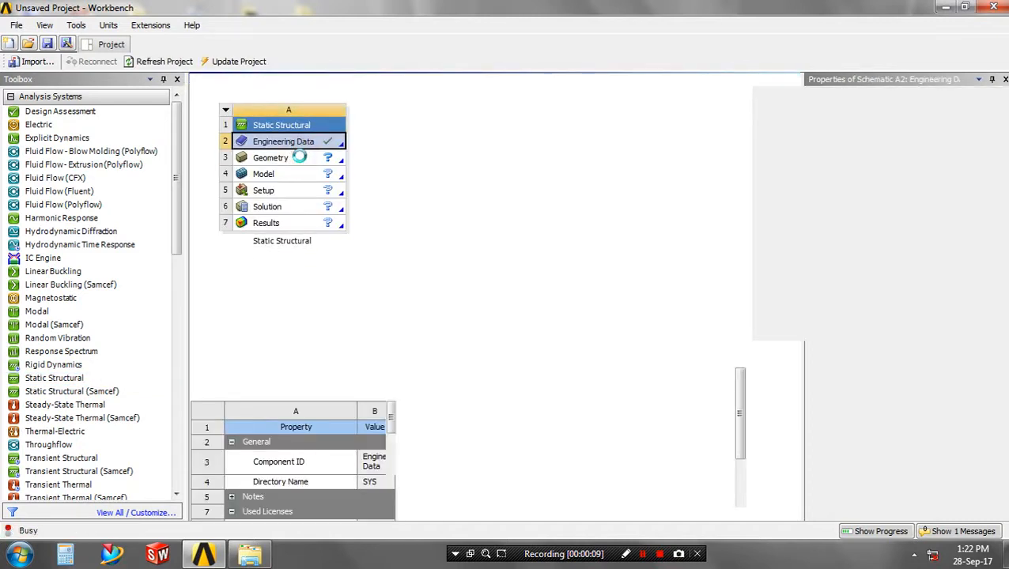
{"action": "double_click", "coordinate": [283, 140]}
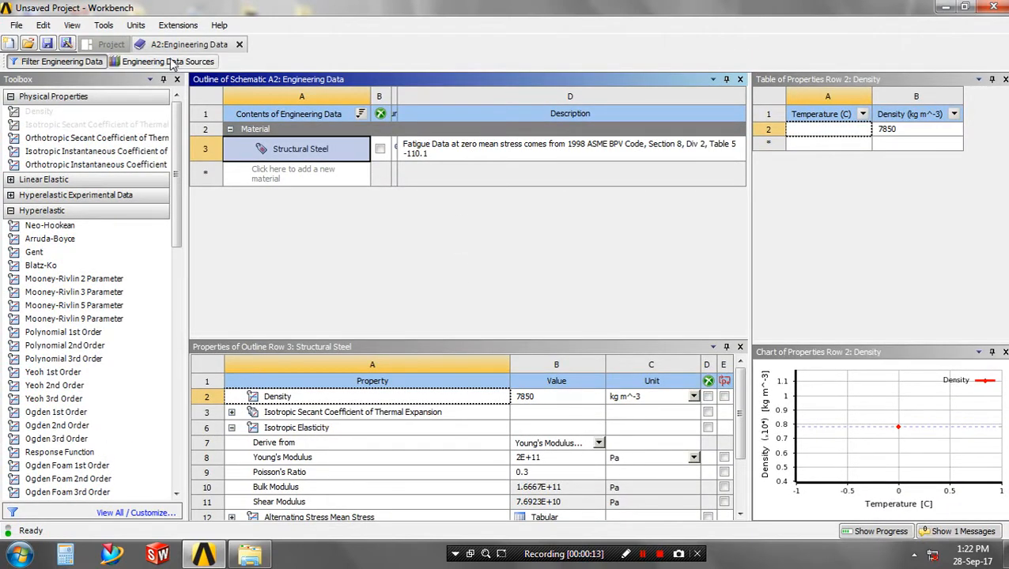
Show the Engineering Data Sources and load the General Materials library for Magnesium Alloy.
{"action": "left_click", "coordinate": [168, 62]}
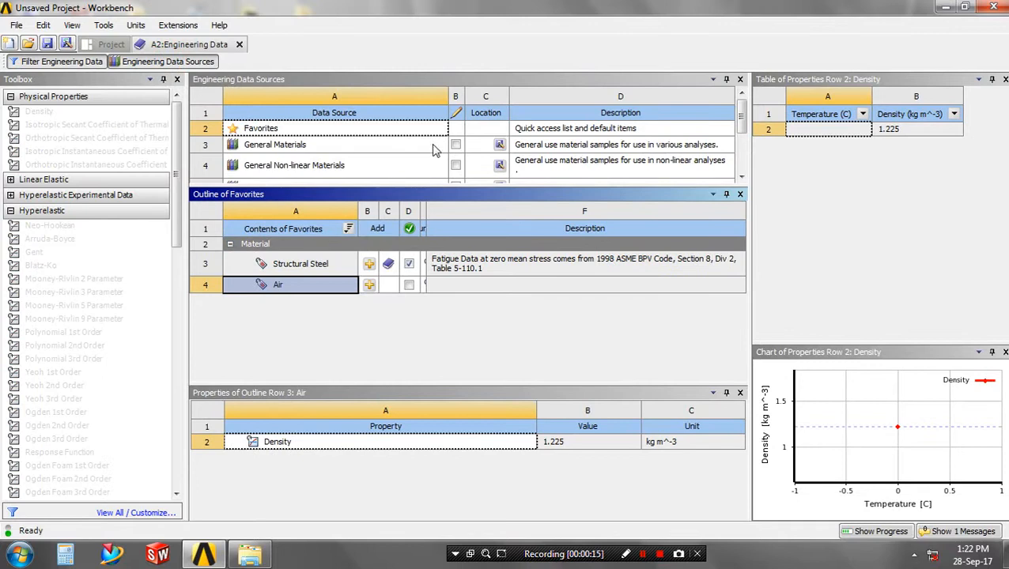
{"action": "left_click", "coordinate": [275, 144]}
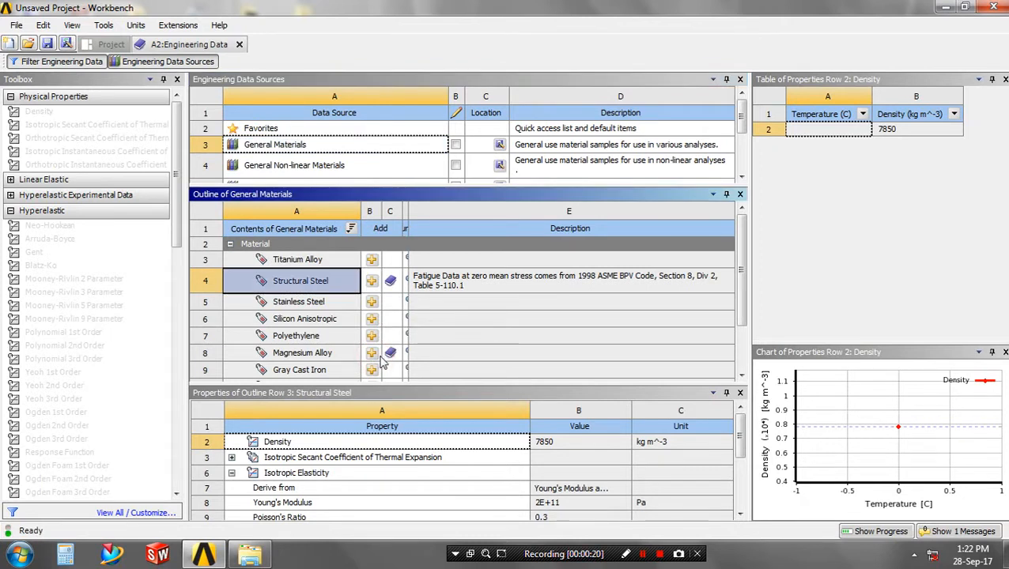
{"action": "mouse_move", "coordinate": [129, 46]}
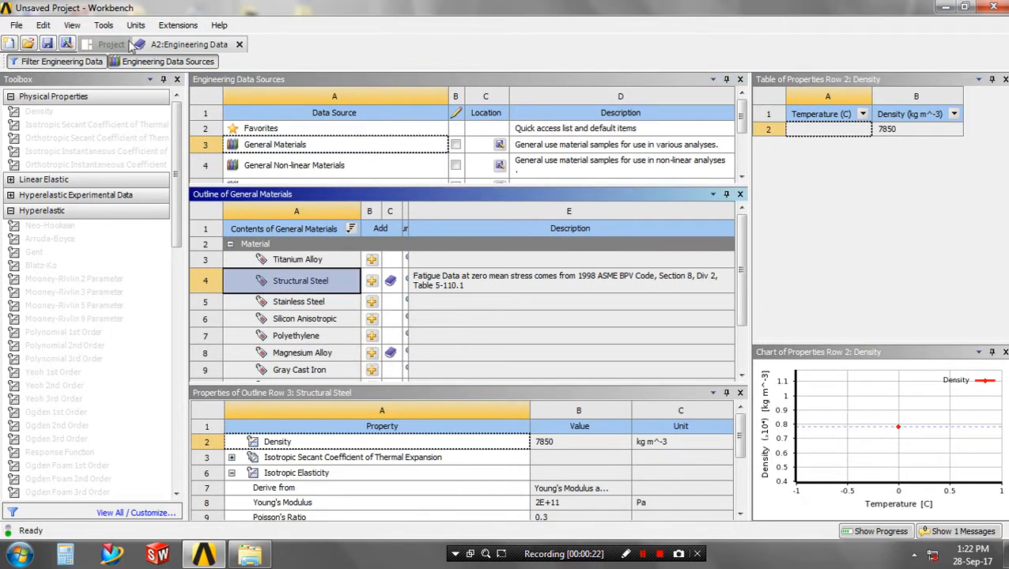
Import the prt0003 part file as the system's geometry from the project schematic.
{"action": "left_click", "coordinate": [110, 44]}
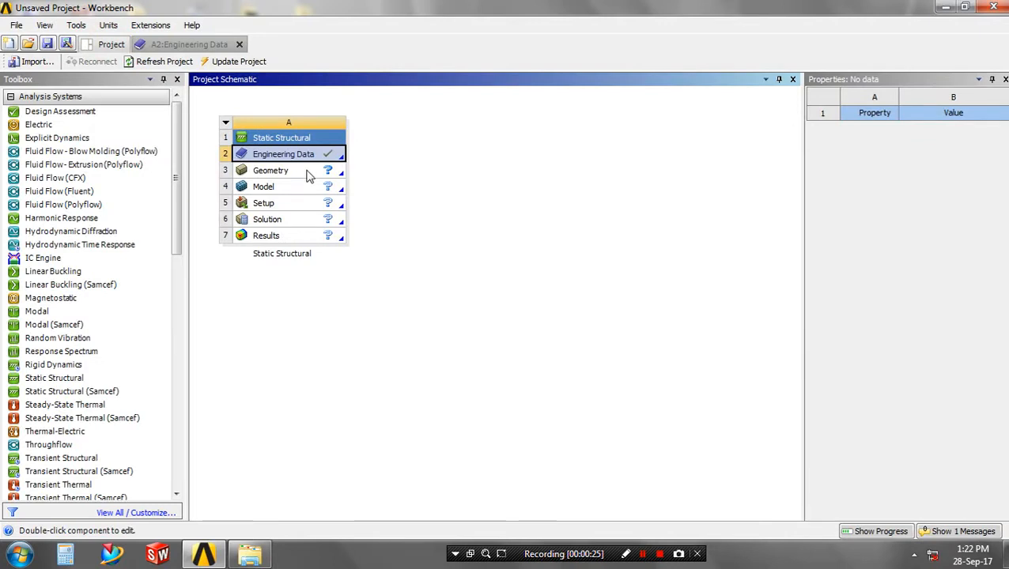
{"action": "right_click", "coordinate": [270, 171]}
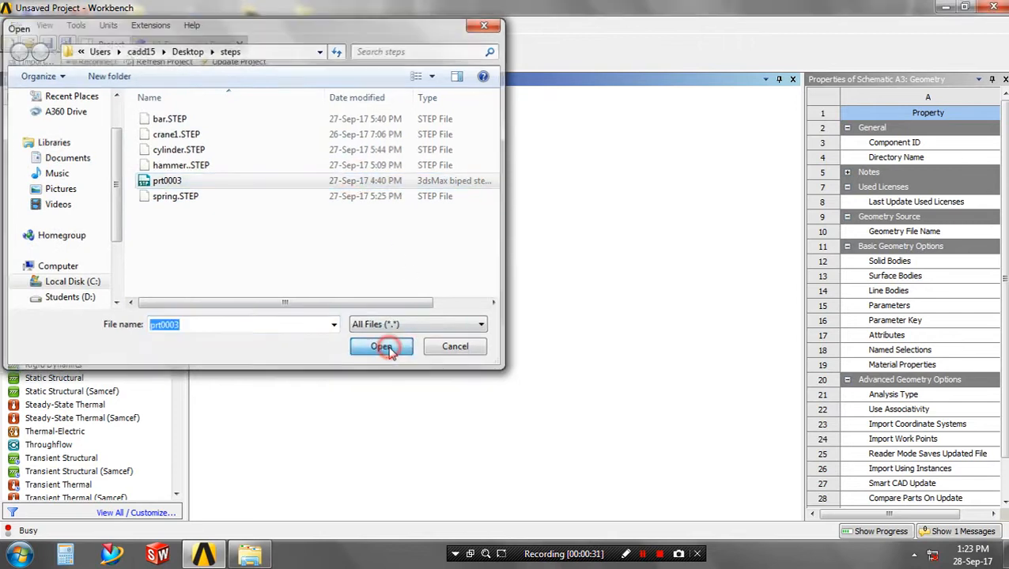
{"action": "left_click", "coordinate": [381, 346]}
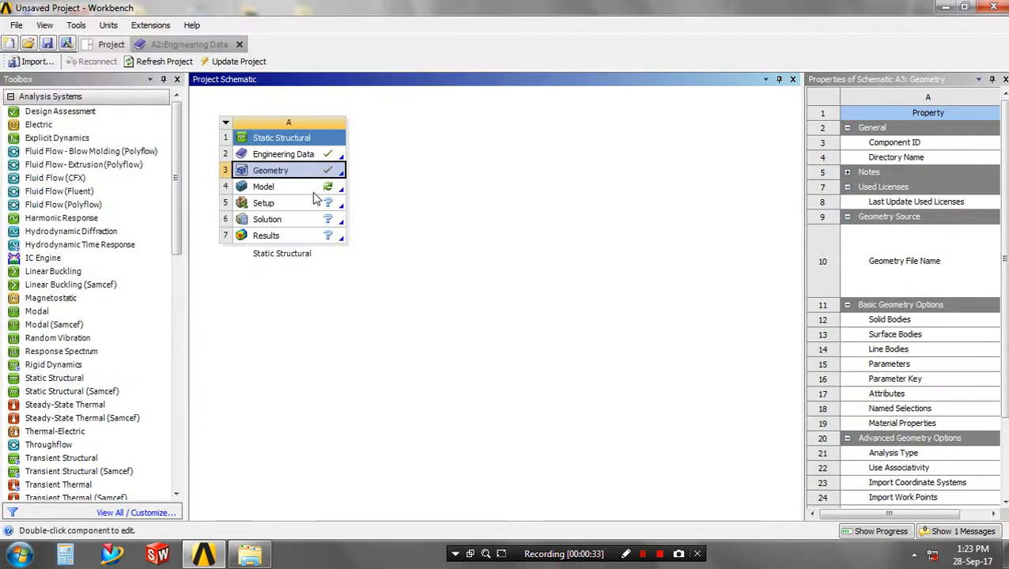
{"action": "left_click", "coordinate": [263, 186]}
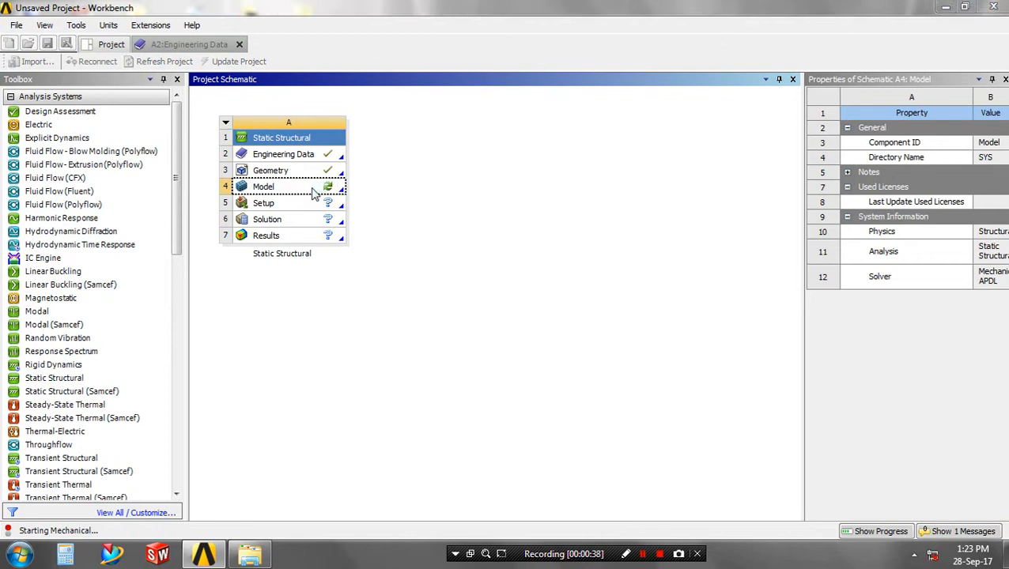
Launch the model in Mechanical and assign Magnesium Alloy to the PRT0003 wheel body.
{"action": "double_click", "coordinate": [263, 187]}
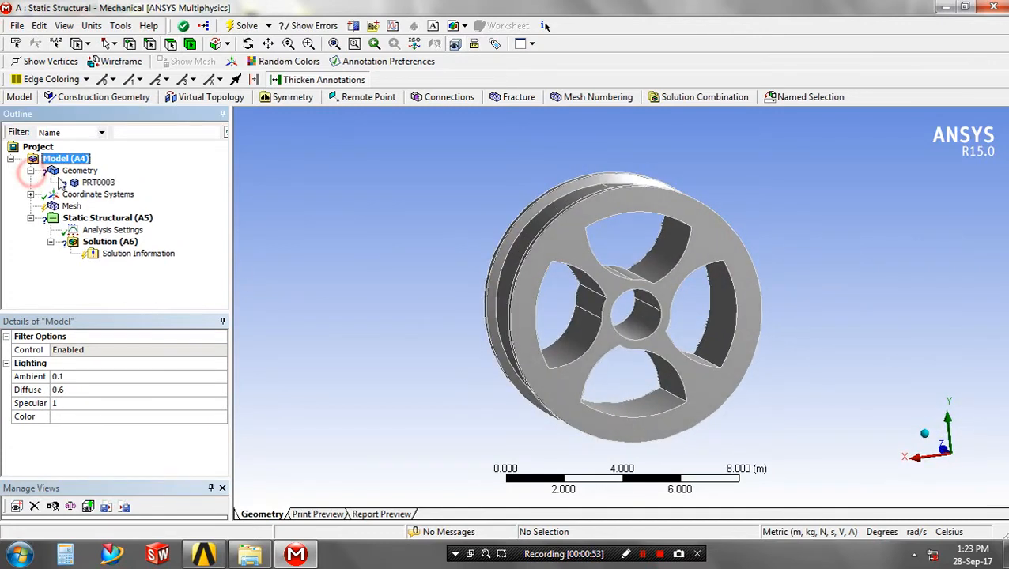
{"action": "left_click", "coordinate": [98, 182]}
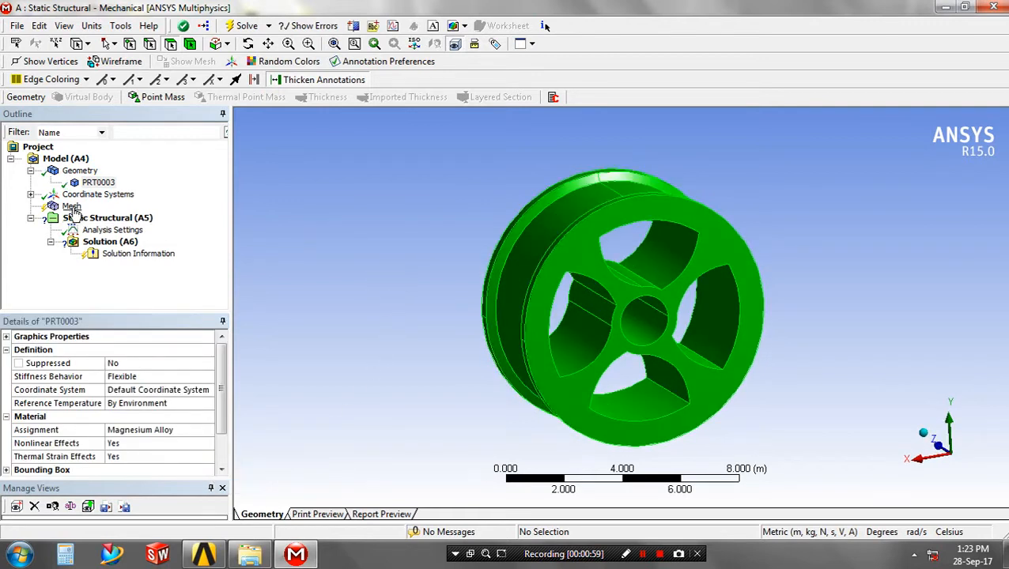
Generate the default mesh on the wheel and move to the Static Structural analysis settings.
{"action": "right_click", "coordinate": [71, 205]}
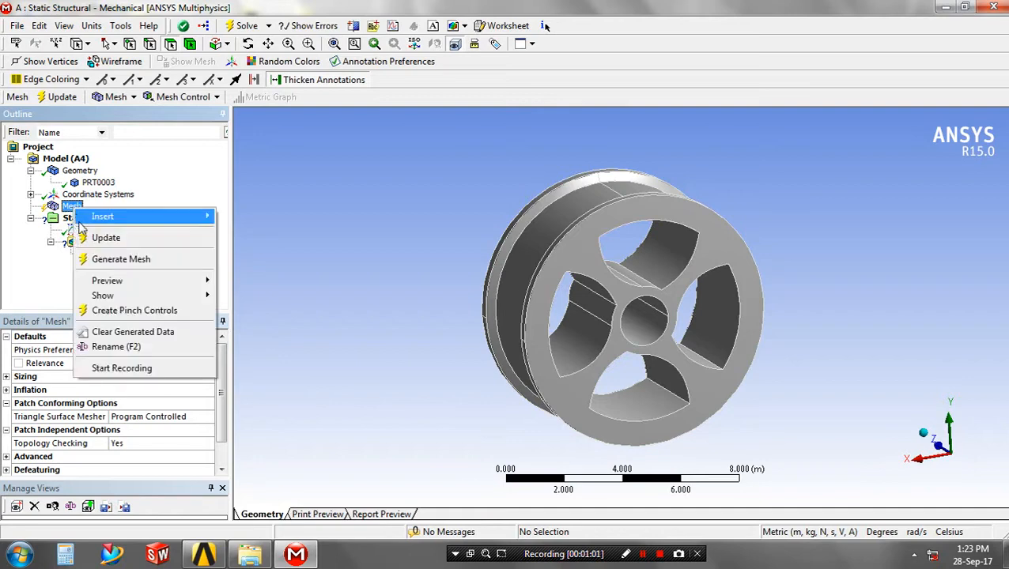
{"action": "left_click", "coordinate": [120, 259]}
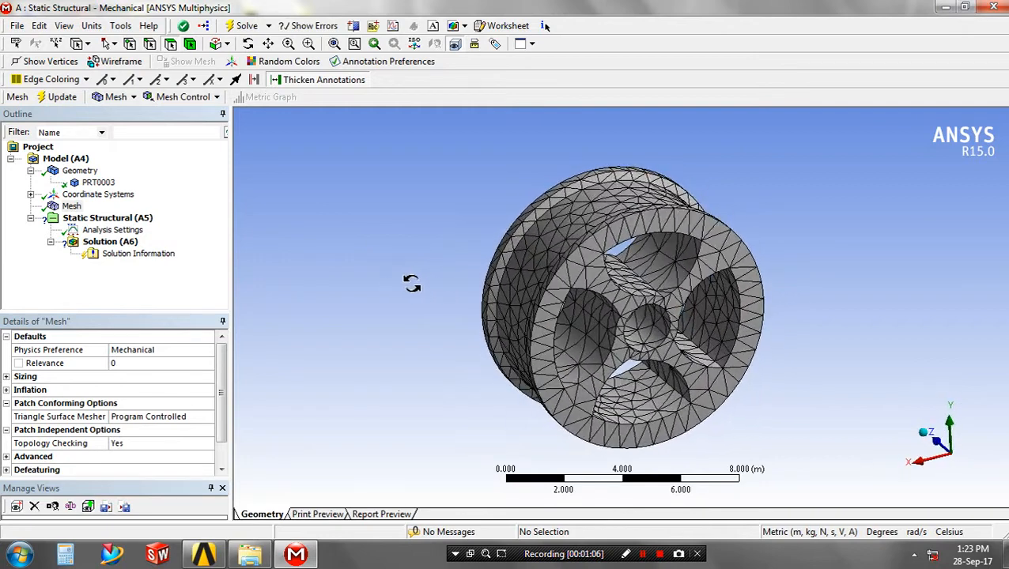
{"action": "left_click", "coordinate": [114, 229]}
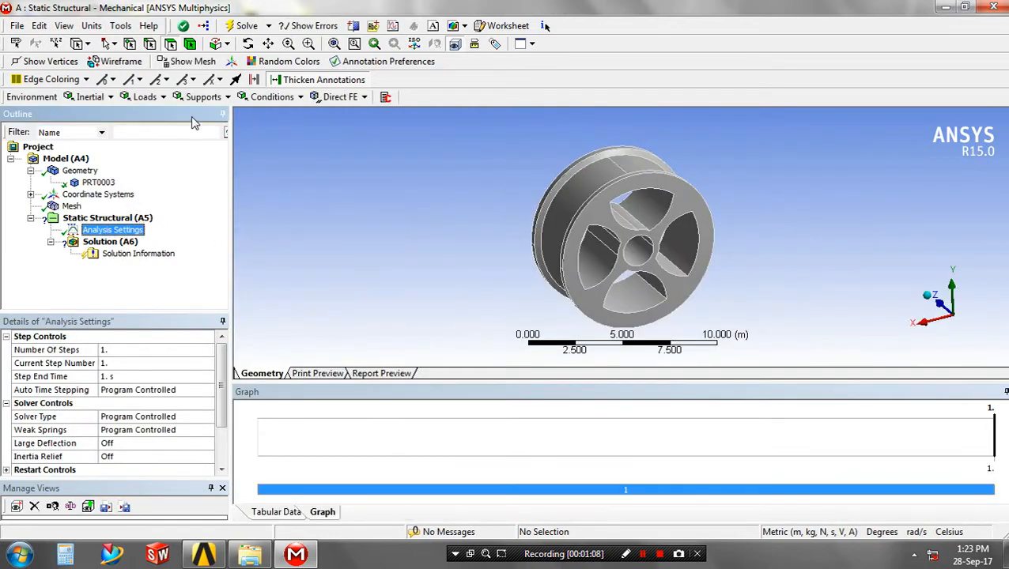
Add a Fixed Support on the two hub bore faces of the wheel.
{"action": "left_click", "coordinate": [204, 96]}
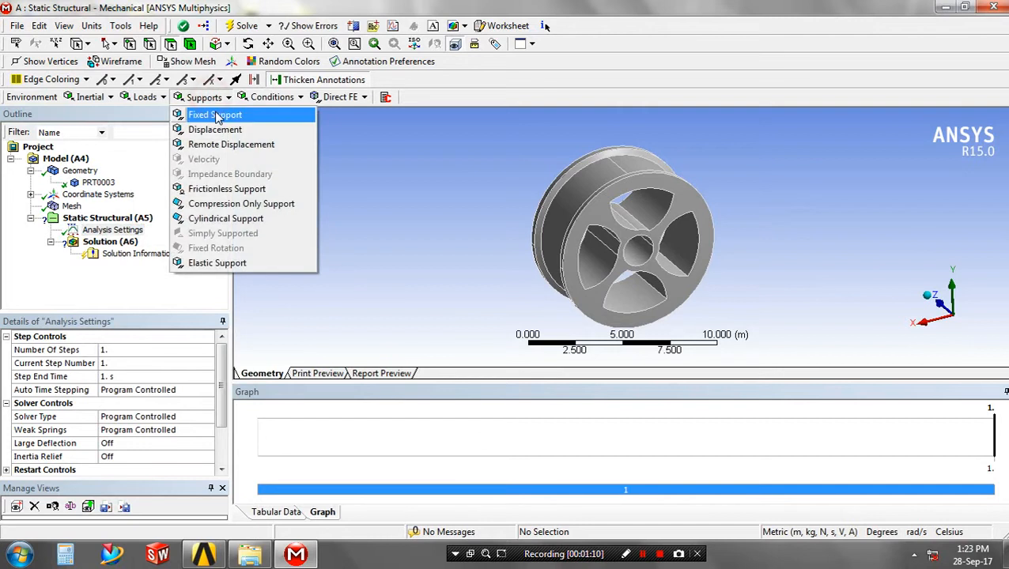
{"action": "left_click", "coordinate": [215, 114]}
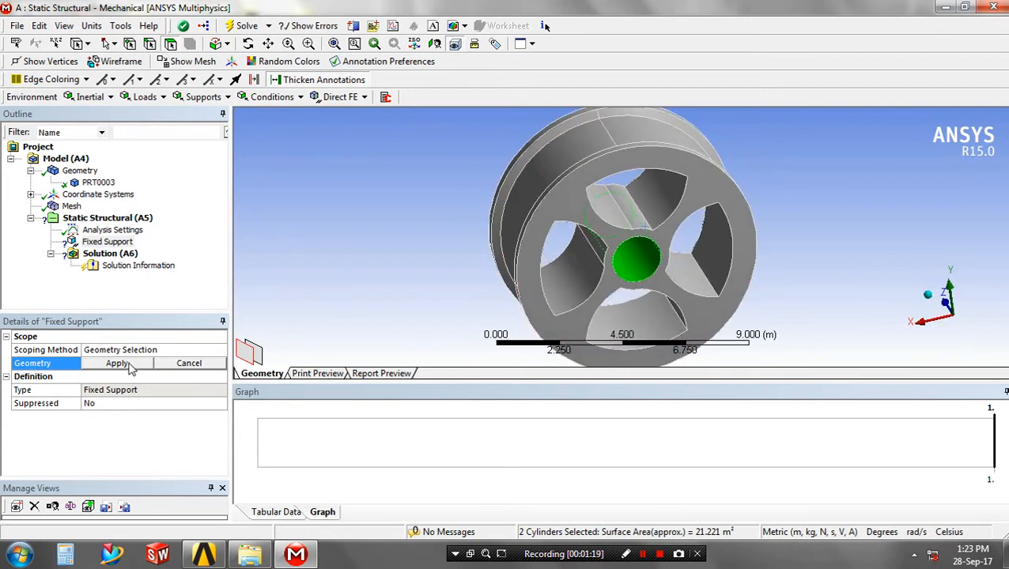
{"action": "left_click", "coordinate": [117, 362]}
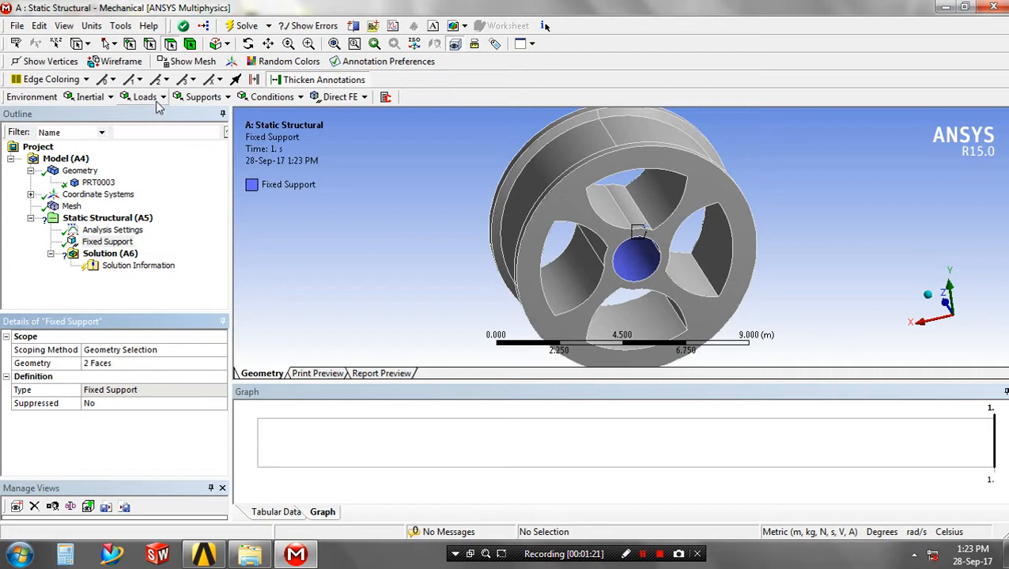
Apply a 750 N force to the outer rim faces, directed along a selected edge.
{"action": "left_click", "coordinate": [145, 97]}
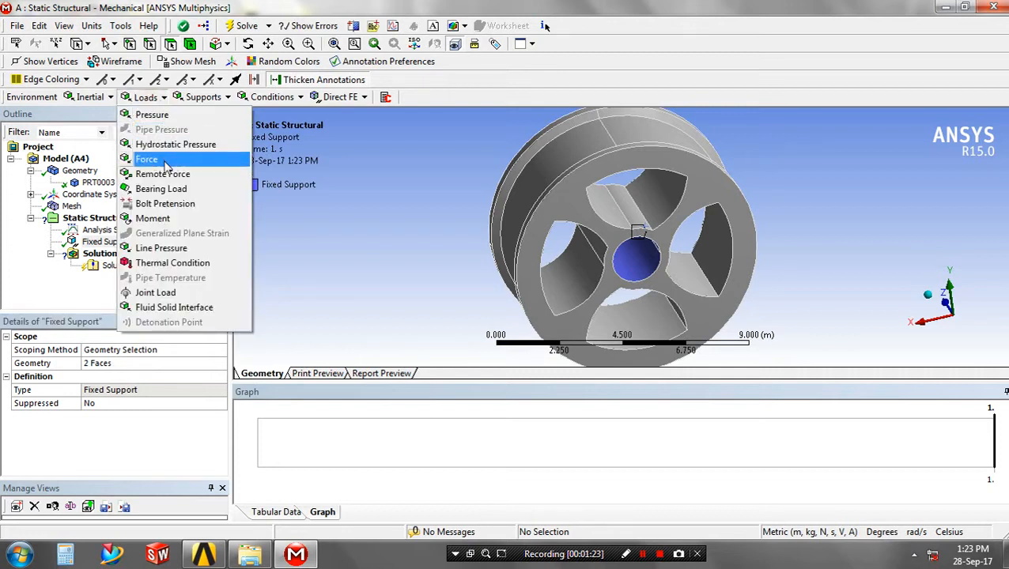
{"action": "left_click", "coordinate": [145, 158]}
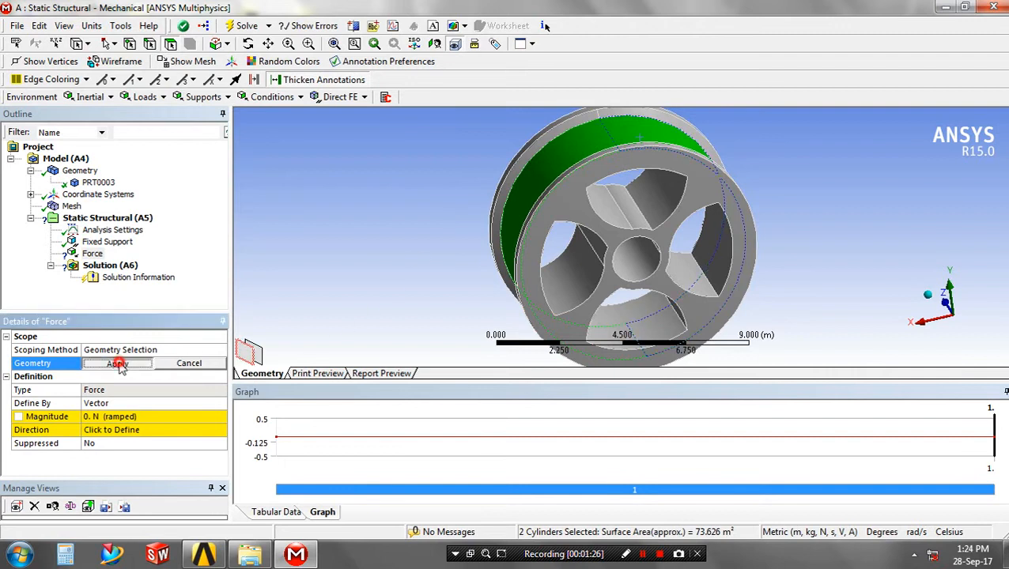
{"action": "left_click", "coordinate": [117, 362]}
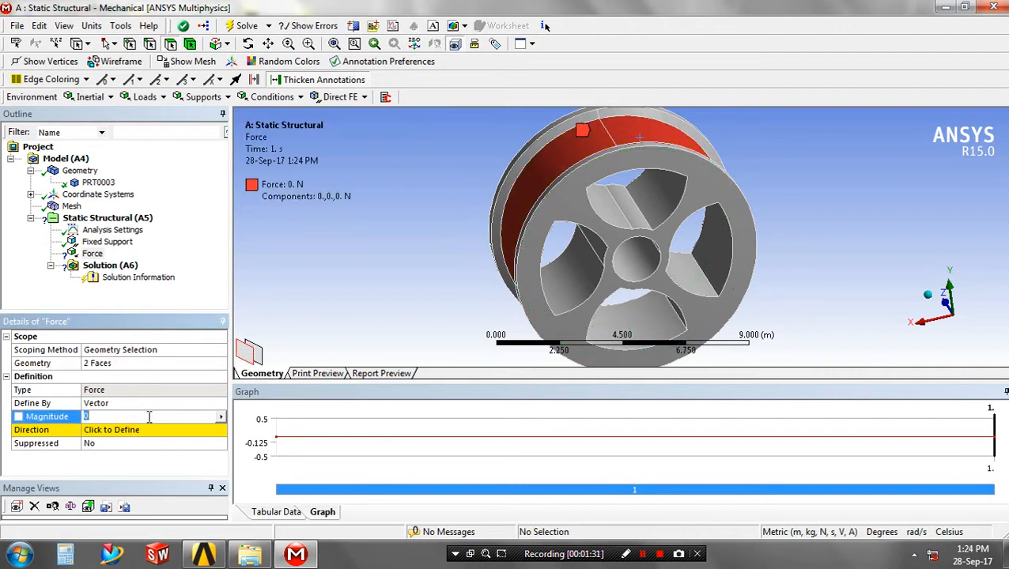
{"action": "type", "text": "750. N (ramped"}
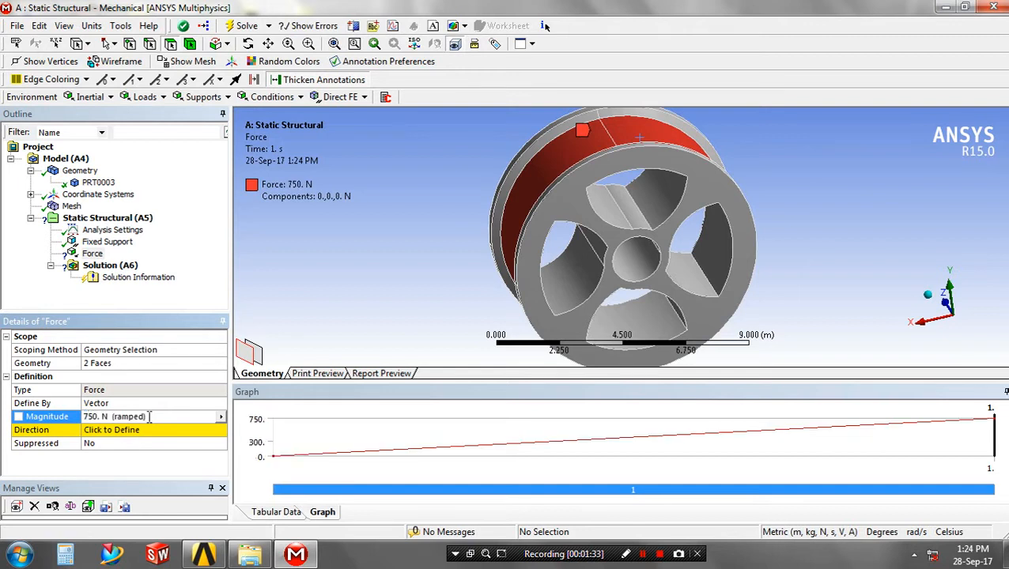
{"action": "left_click", "coordinate": [111, 430]}
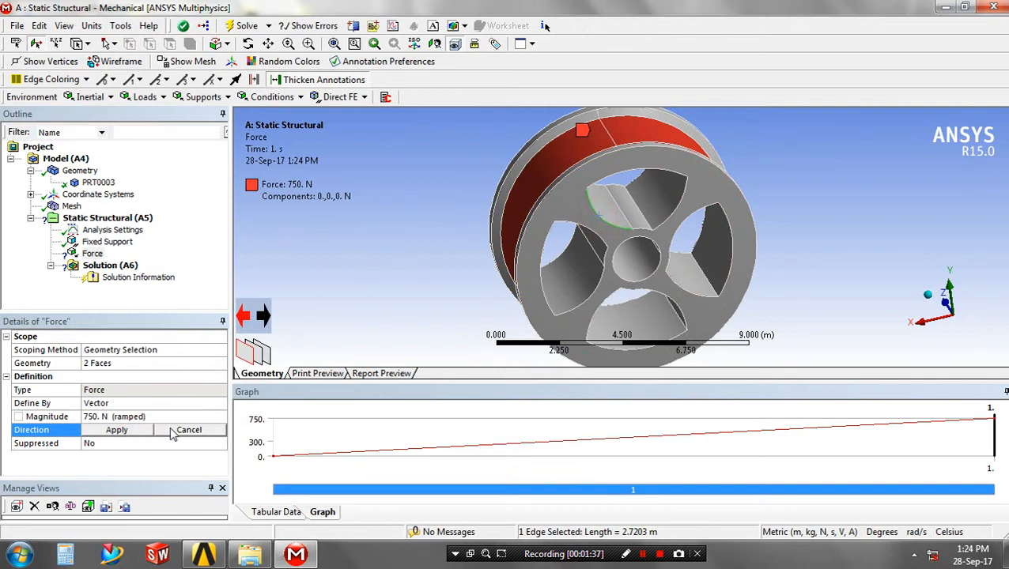
{"action": "left_click", "coordinate": [683, 256]}
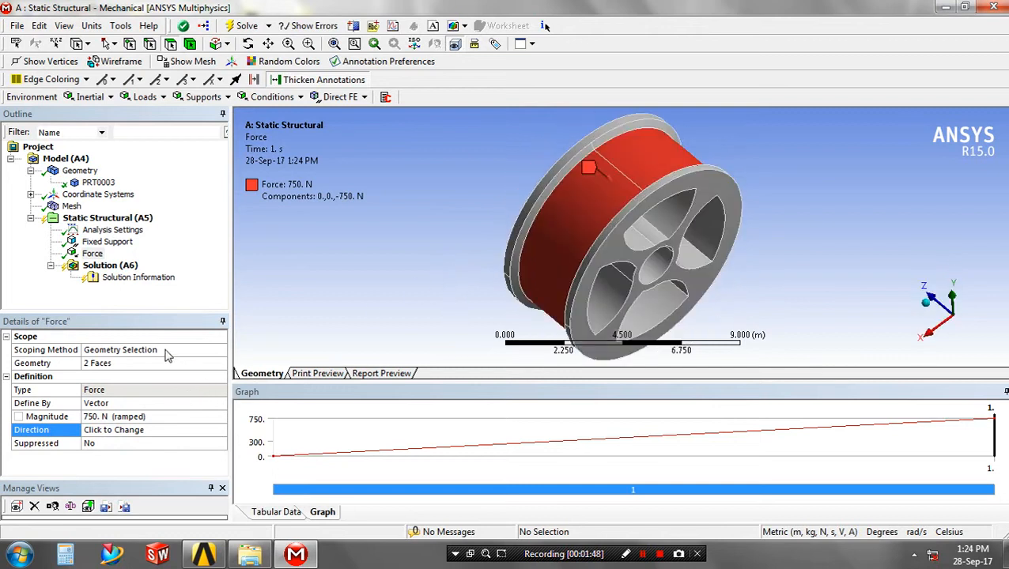
Insert total deformation and equivalent von-Mises strain and stress results under Solution and solve.
{"action": "left_click", "coordinate": [110, 266]}
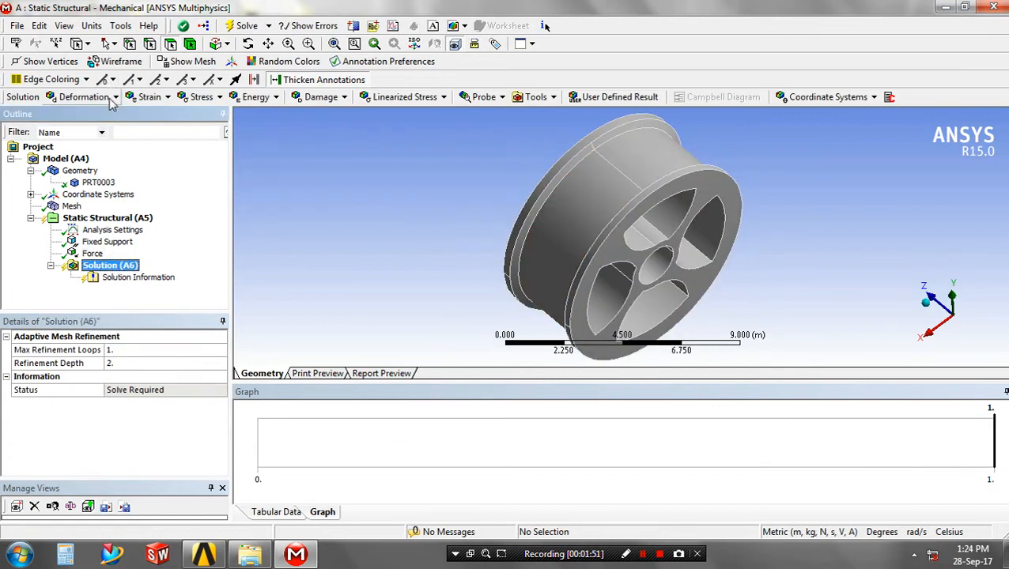
{"action": "left_click", "coordinate": [83, 96]}
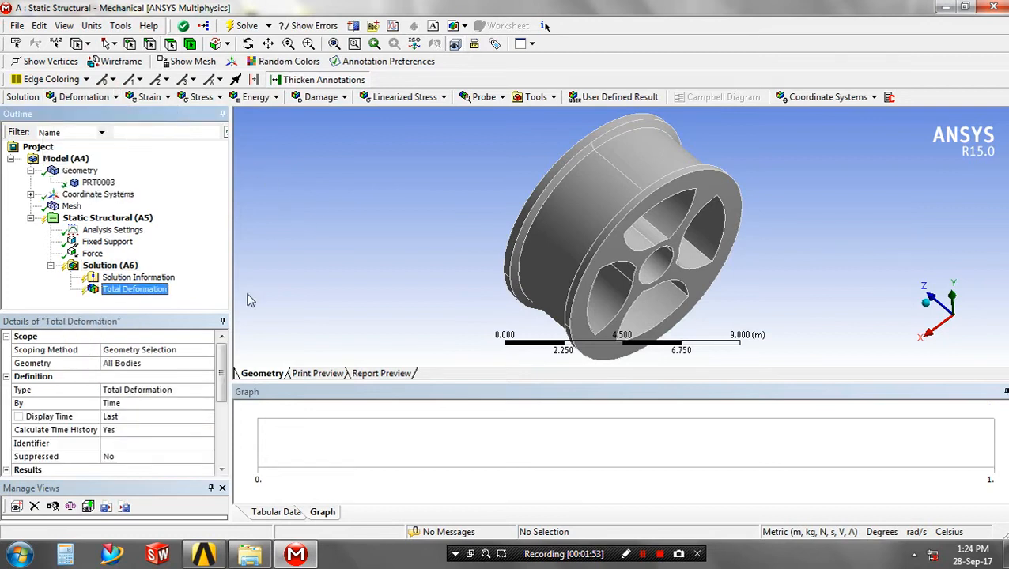
{"action": "left_click", "coordinate": [149, 97]}
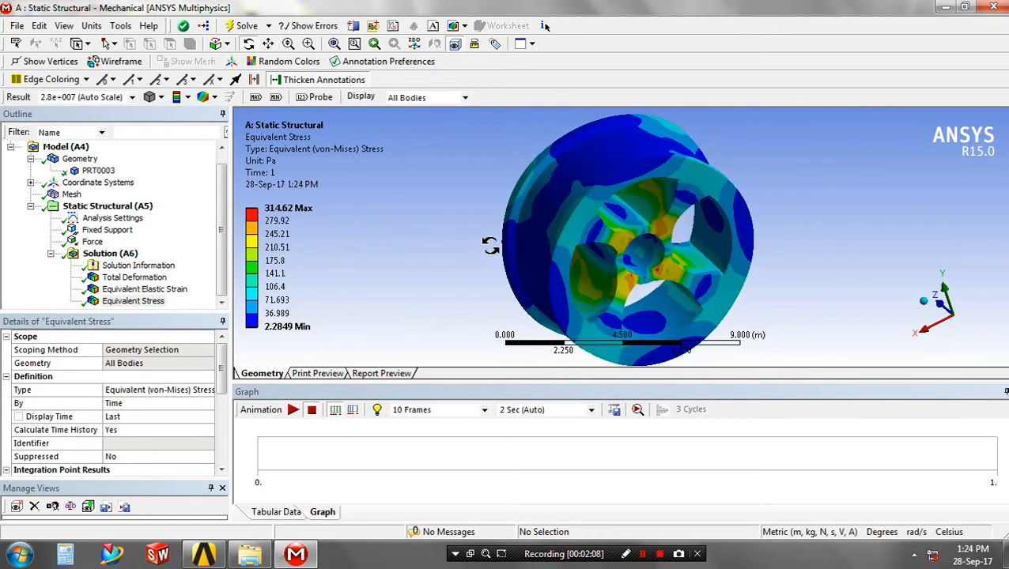
Play the total deformation animation, then view the equivalent elastic strain result.
{"action": "left_click", "coordinate": [140, 266]}
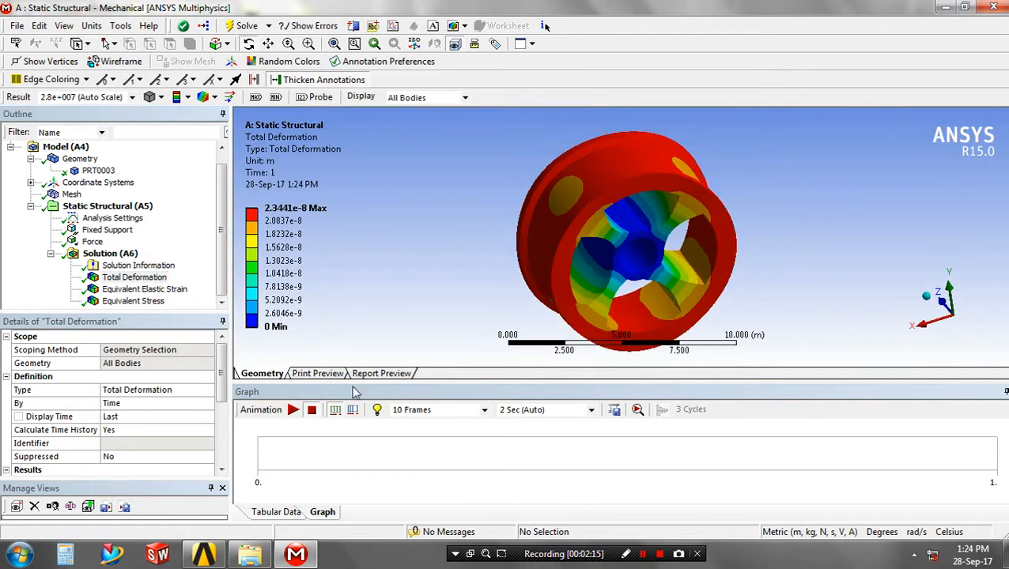
{"action": "left_click", "coordinate": [294, 409]}
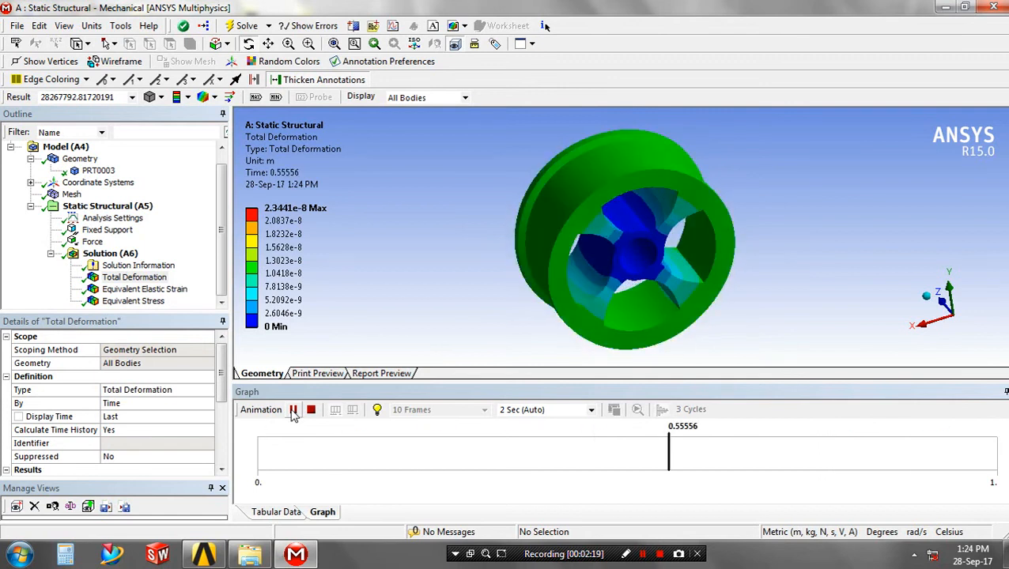
{"action": "left_click", "coordinate": [145, 288]}
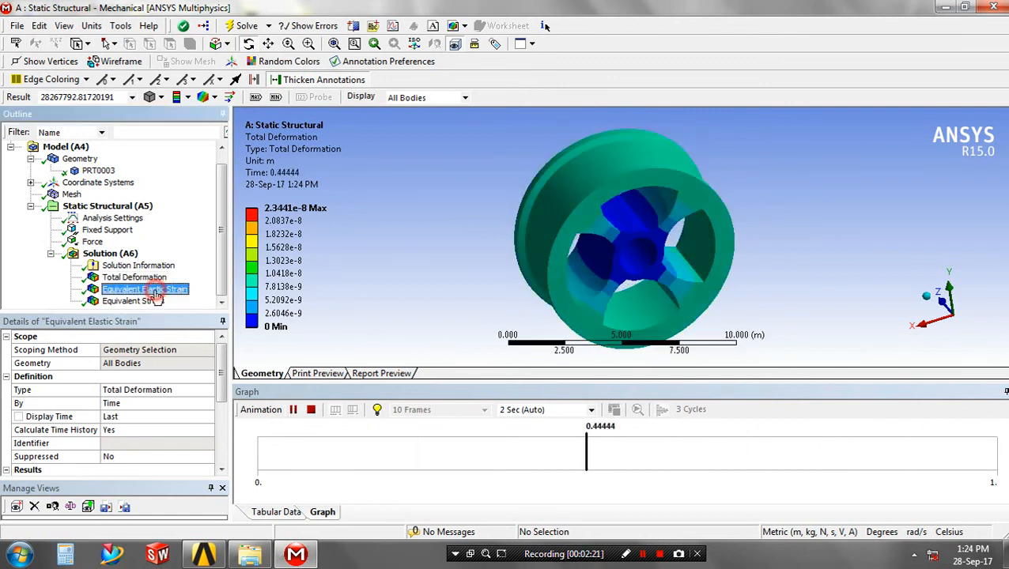